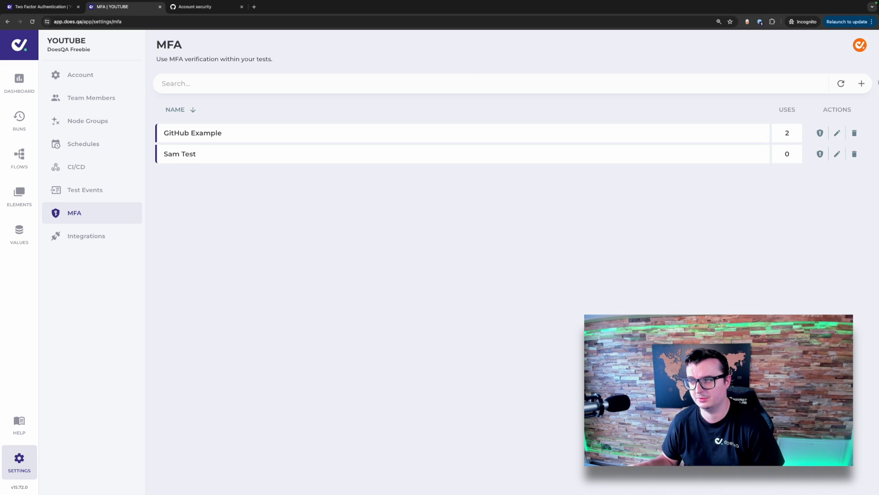
# Create a new MFA entry titled 'New Github Example' and move to its MFA Secret field.
pyautogui.click(861, 83)
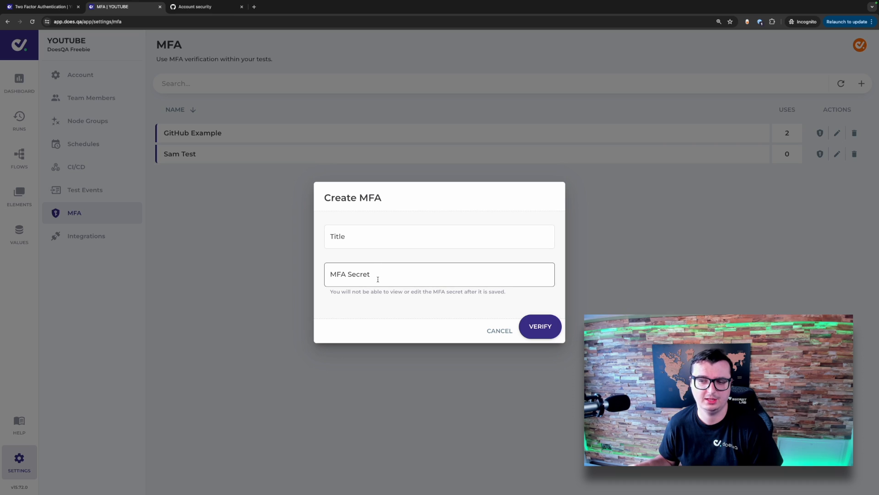
pyautogui.click(439, 237)
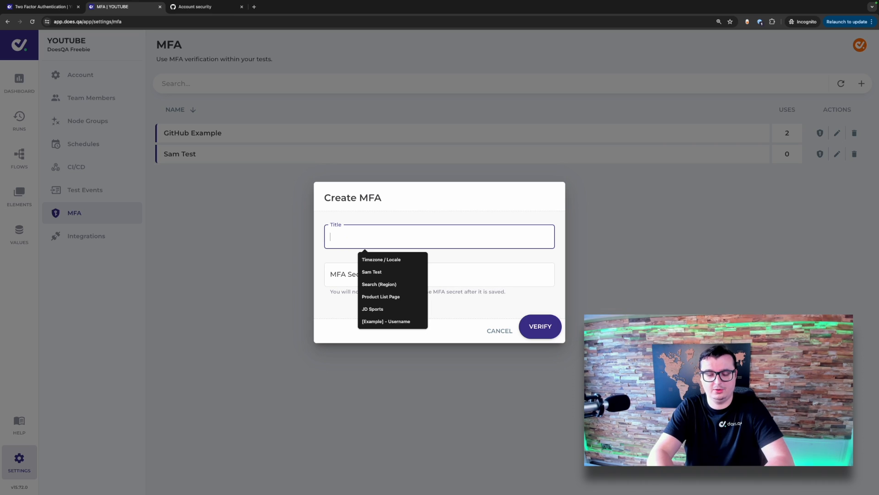
pyautogui.write('New Github Example')
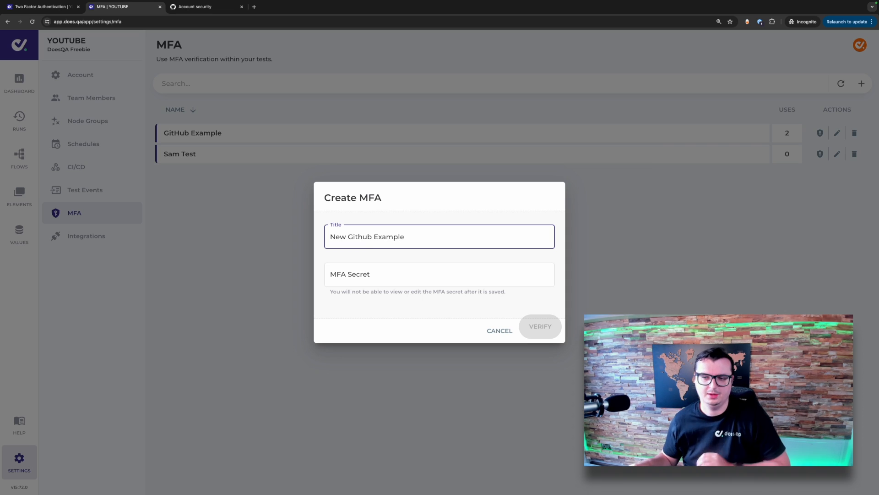
pyautogui.click(440, 273)
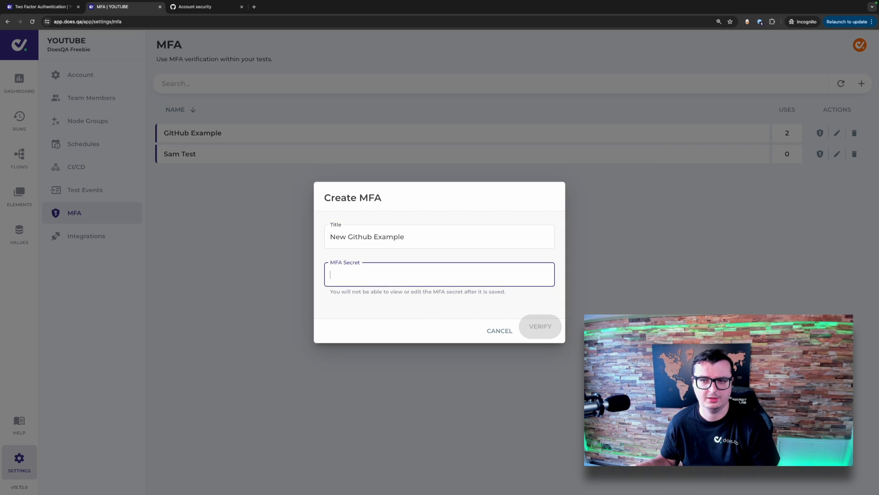
pyautogui.click(195, 7)
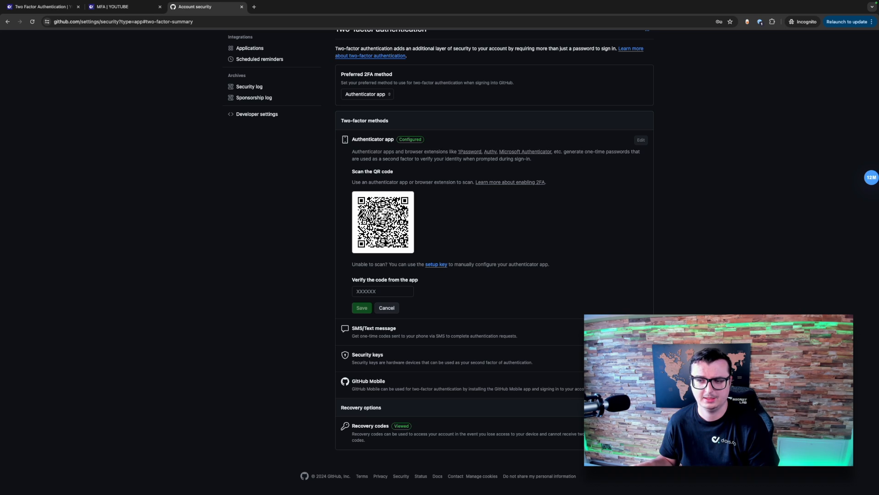
# Reveal GitHub's two-factor setup key and bring it into the DoesQA MFA Secret field.
pyautogui.click(436, 264)
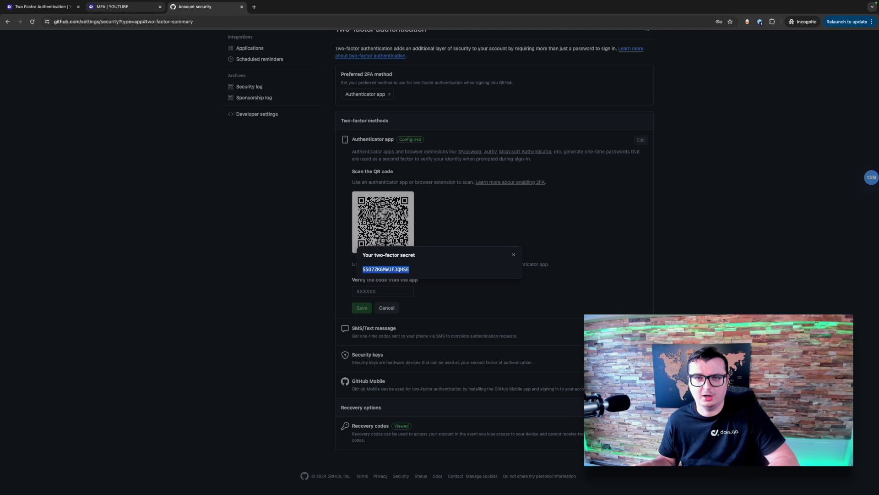
pyautogui.click(113, 7)
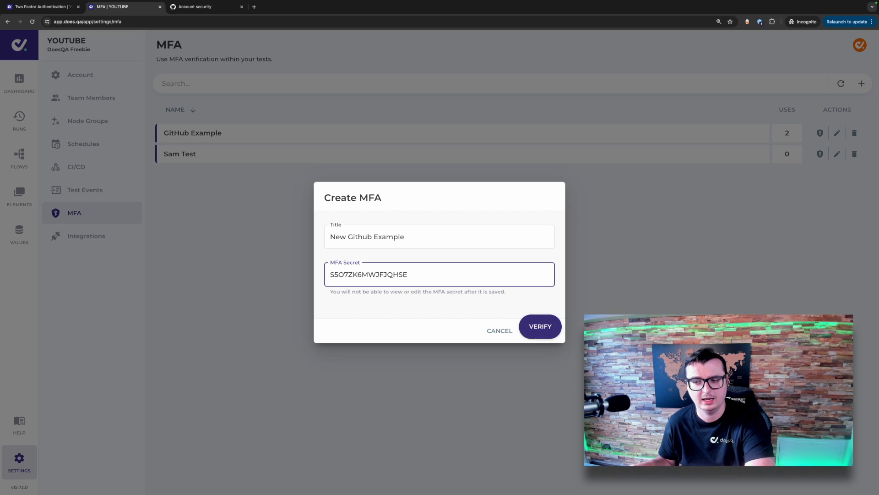
# Verify the MFA secret to get a six-digit code and return to GitHub's setup.
pyautogui.click(539, 326)
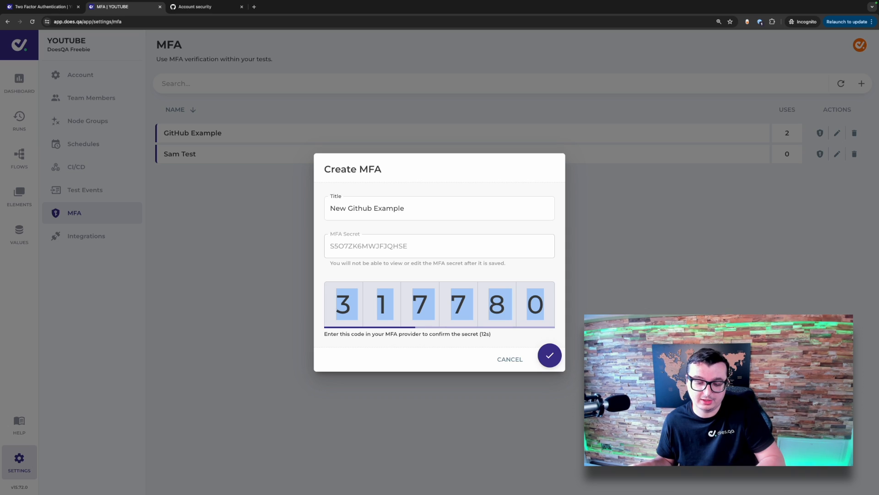
pyautogui.click(198, 7)
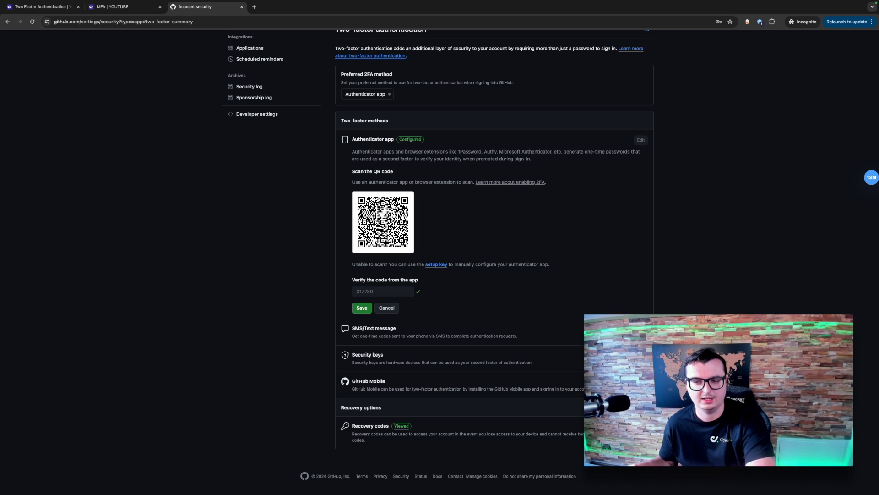
# Save the DoesQA-generated code in GitHub so the authenticator app is reconfigured.
pyautogui.click(361, 307)
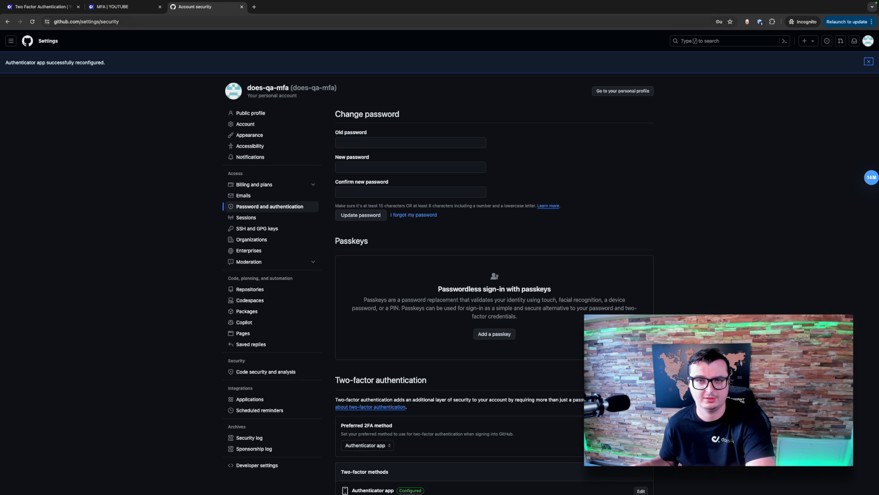
pyautogui.click(110, 7)
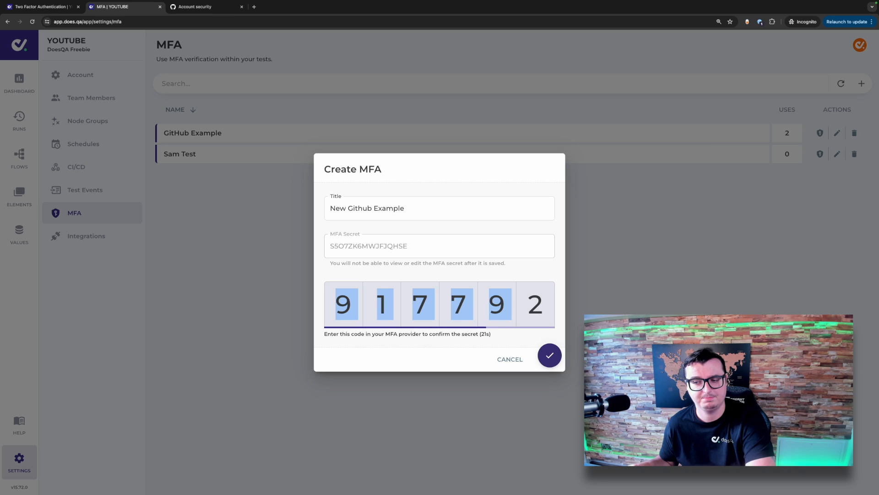
# Save New Github Example to the MFA list and preview its current code.
pyautogui.click(550, 357)
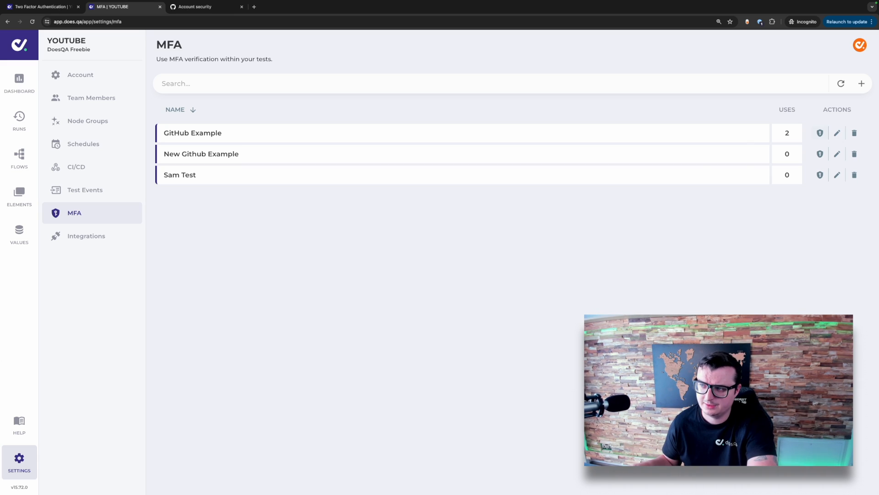
pyautogui.click(837, 154)
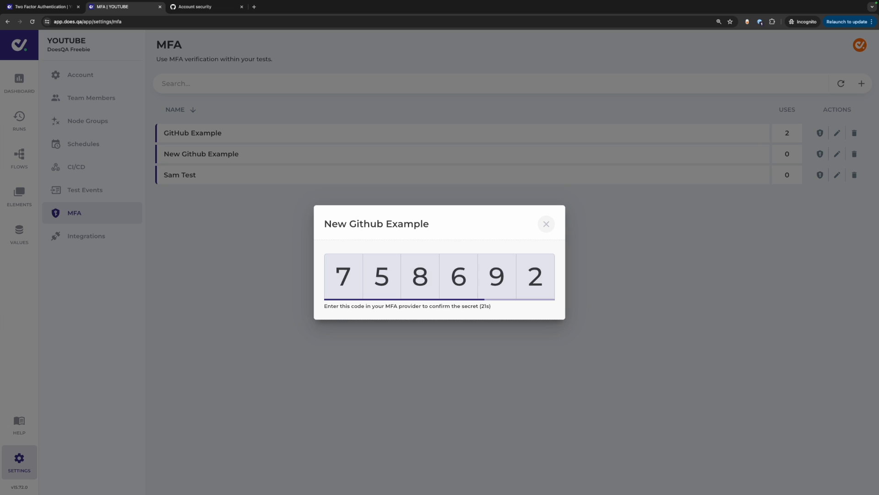
pyautogui.click(546, 224)
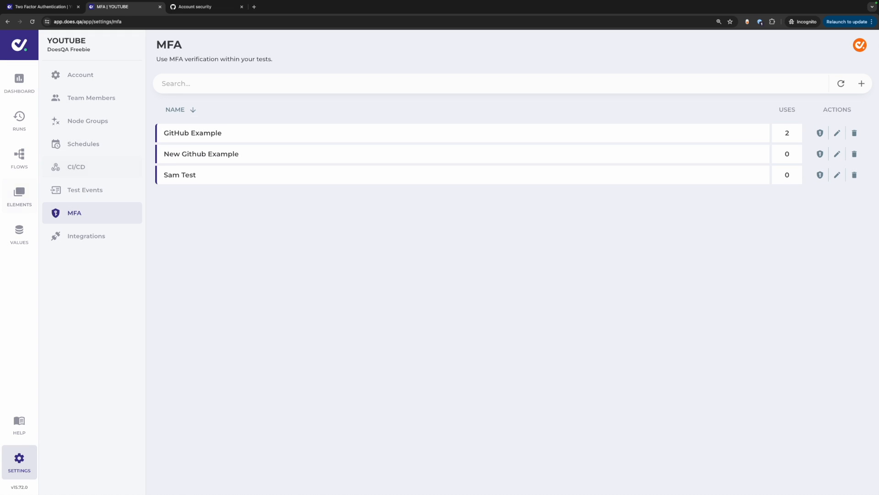
pyautogui.moveTo(19, 82)
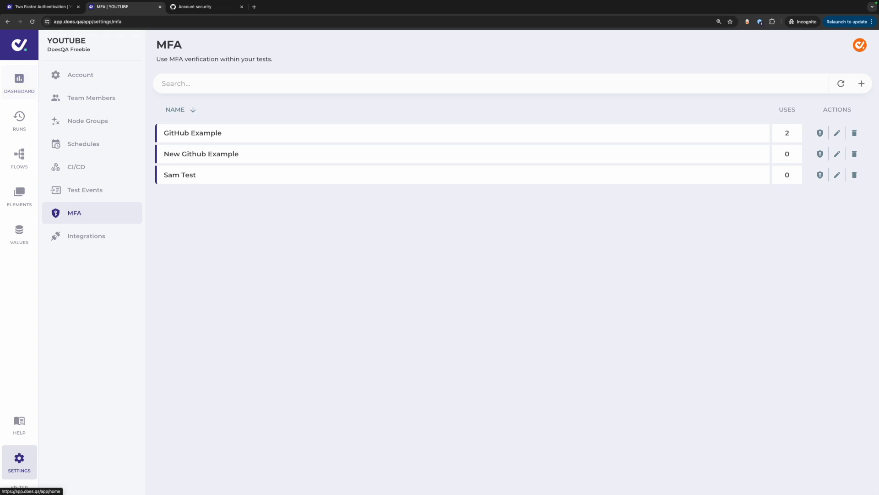
pyautogui.click(41, 8)
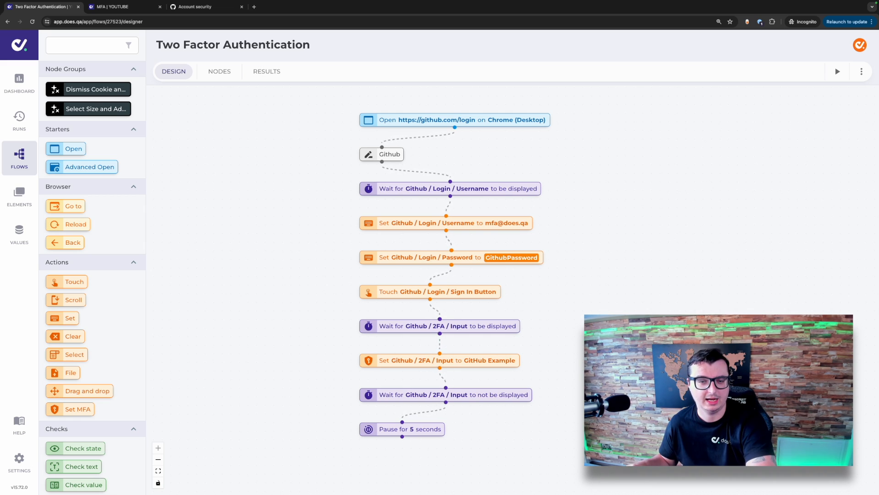
pyautogui.scroll(-3)
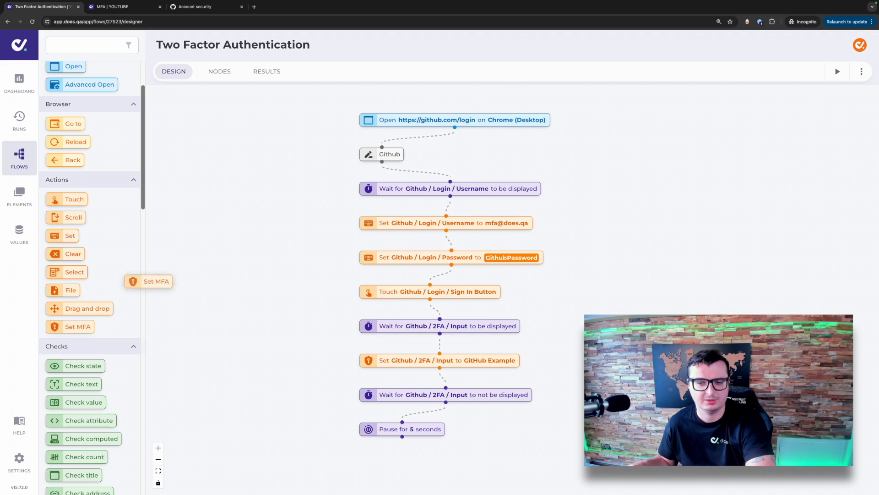
pyautogui.moveTo(70, 236); pyautogui.dragTo(251, 248)
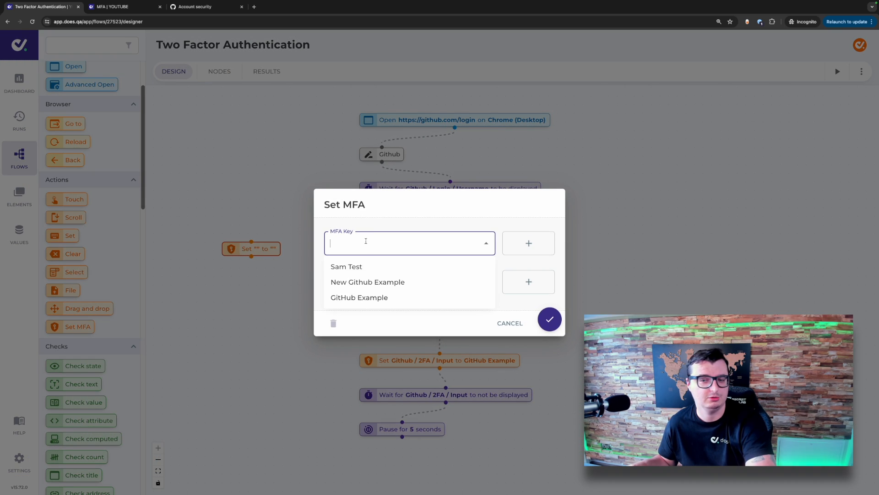
pyautogui.click(367, 282)
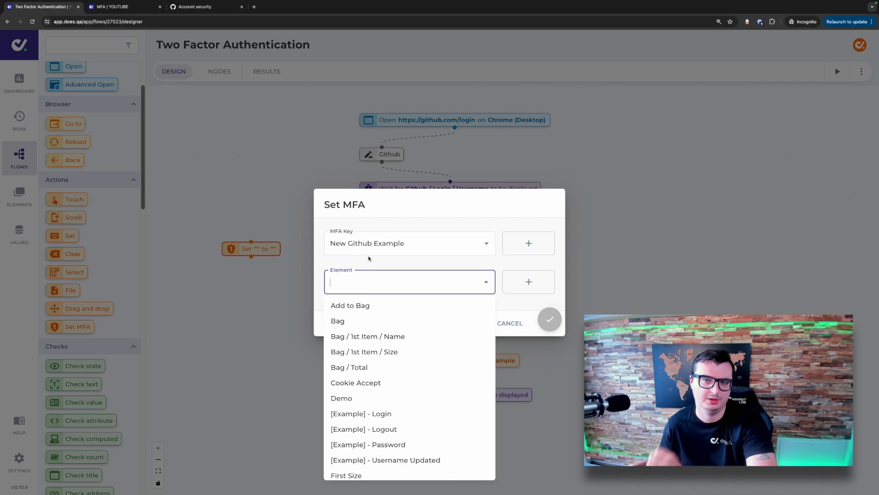
pyautogui.click(509, 322)
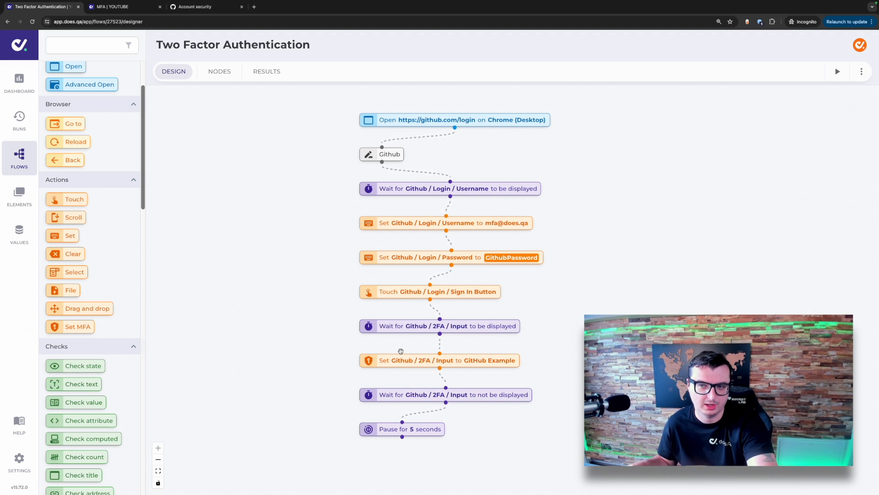
# Set the 2FA Input node's MFA Key to New Github Example.
pyautogui.click(440, 361)
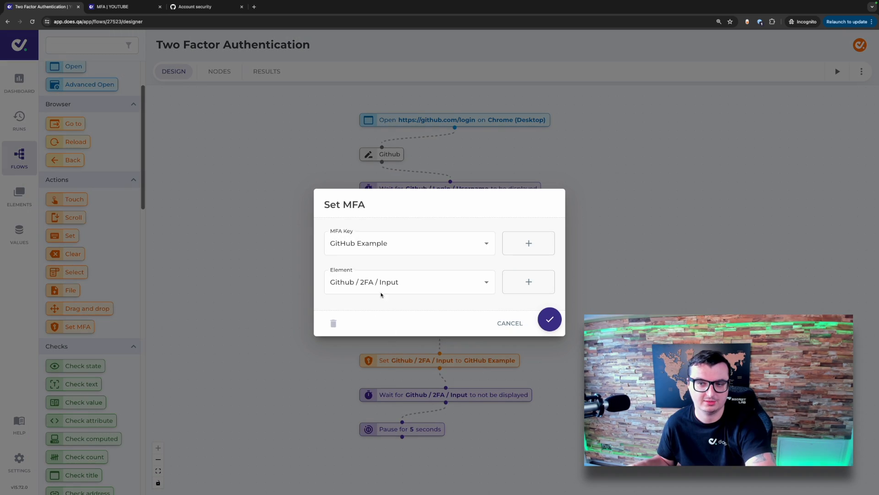
pyautogui.click(408, 244)
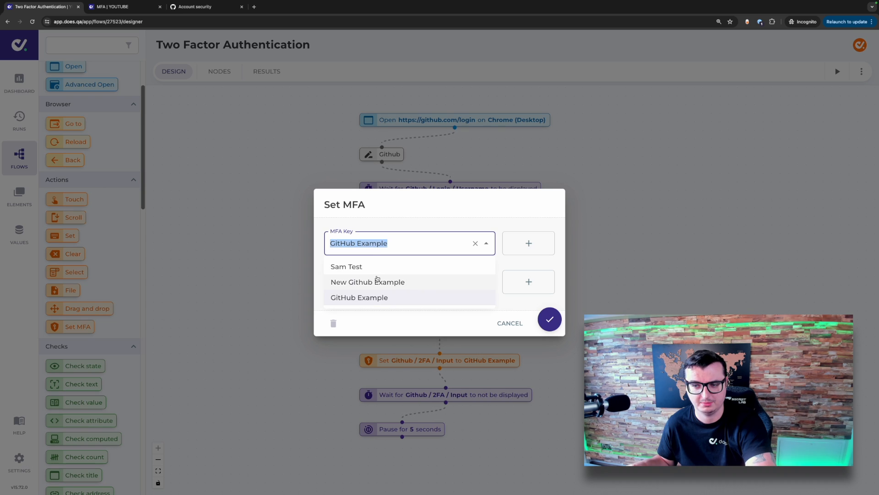
pyautogui.click(367, 282)
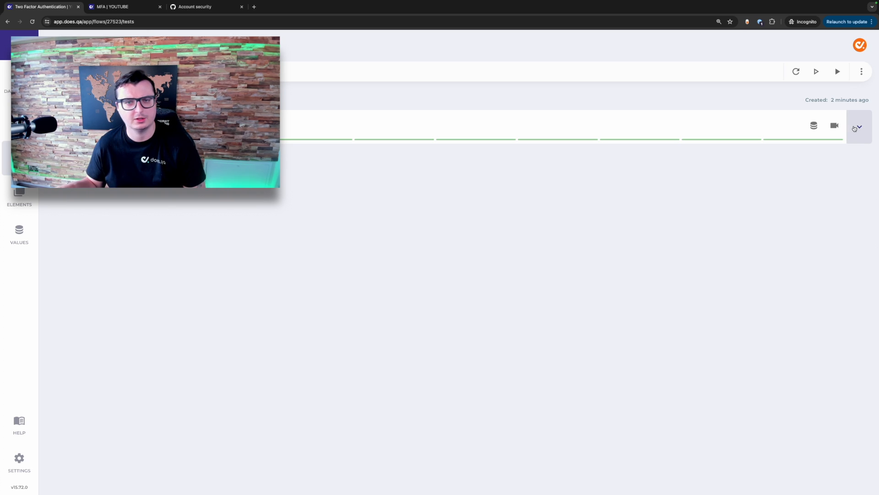
# Expand the run's step details and preview the MFA code recorded for New Github Example.
pyautogui.click(858, 128)
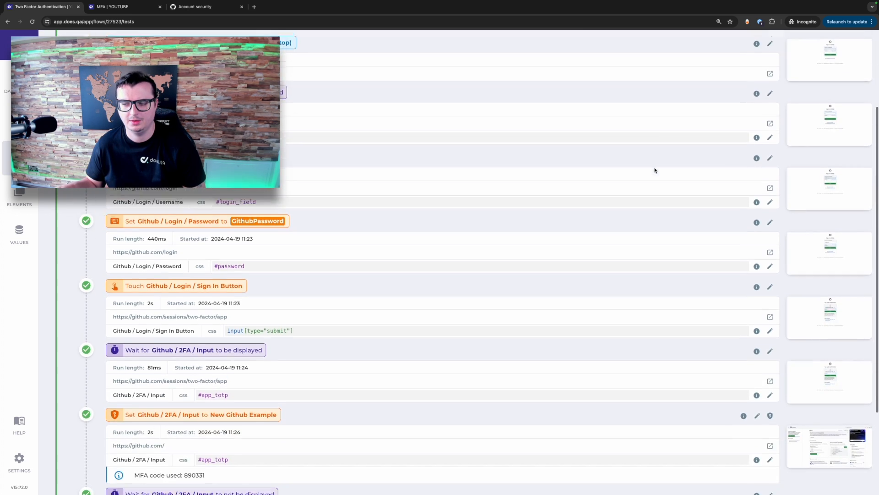
pyautogui.scroll(-3)
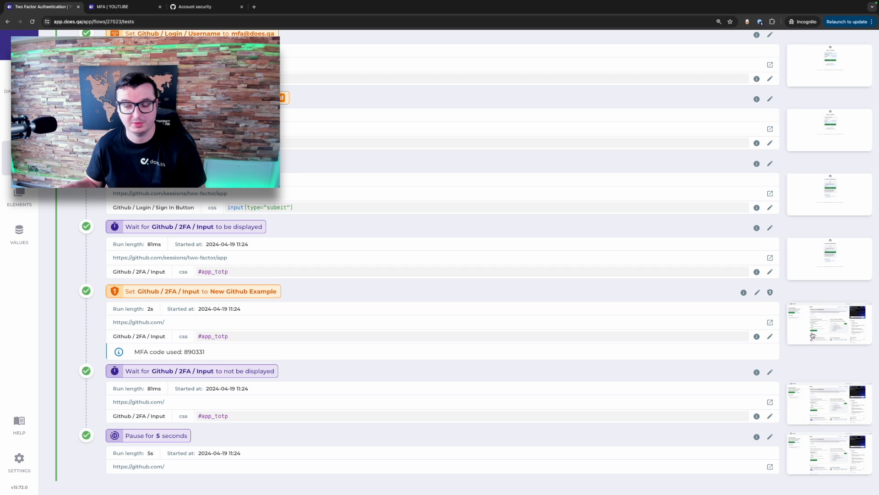
pyautogui.click(828, 326)
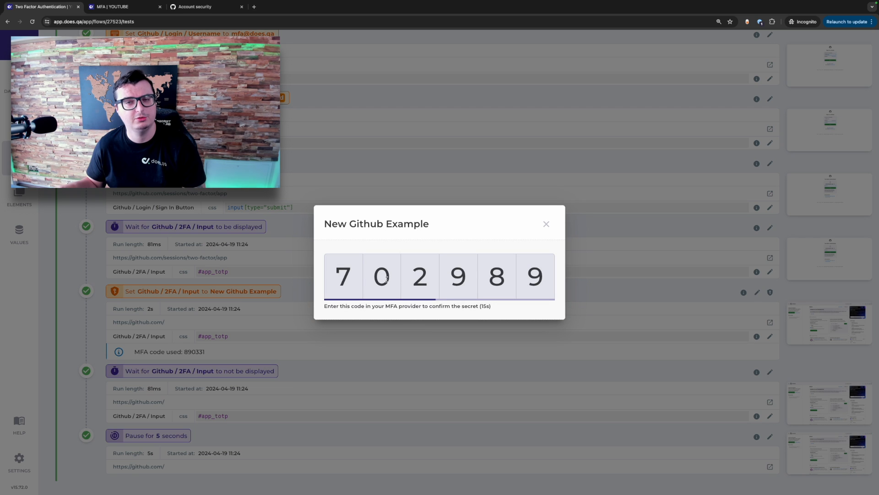
pyautogui.click(546, 223)
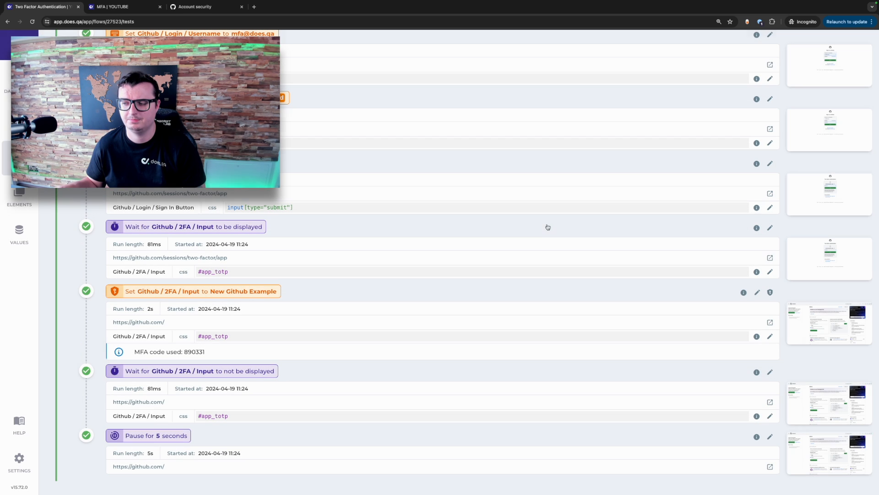